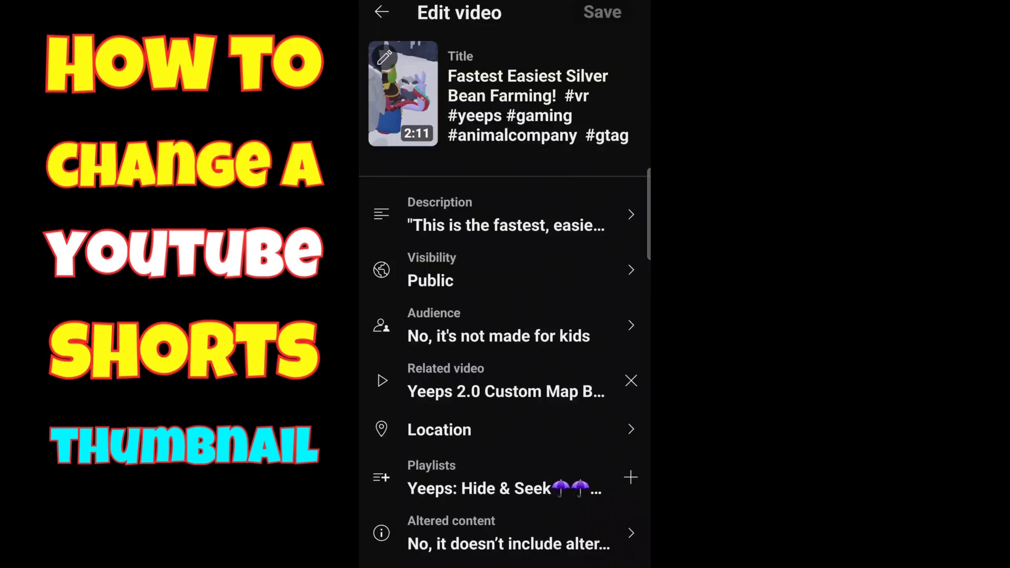
Exit the YouTube Edit video screen back to the home screen's Google folder.
click(386, 58)
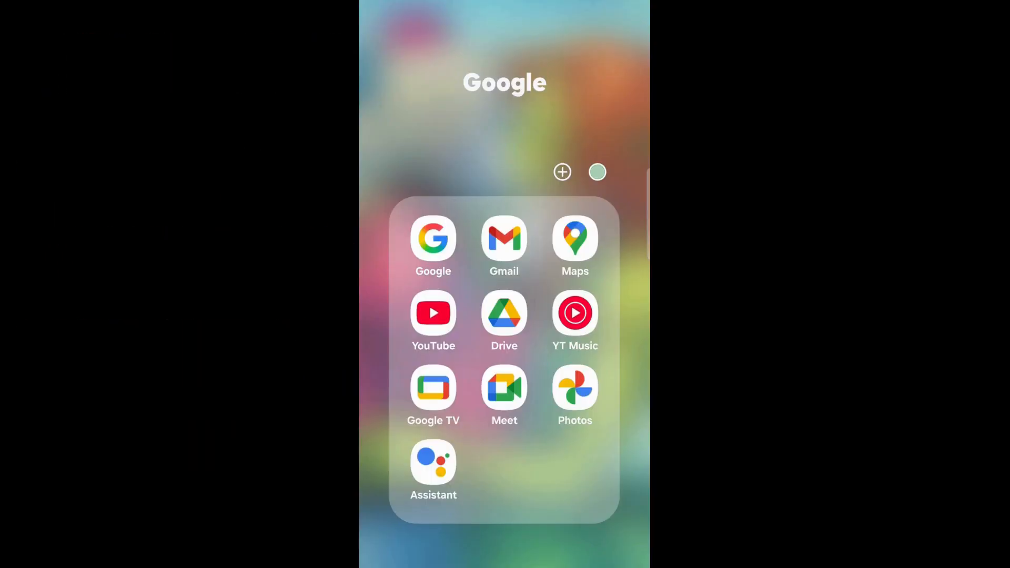
Launch YouTube from the Google folder and go to the You account page.
click(433, 313)
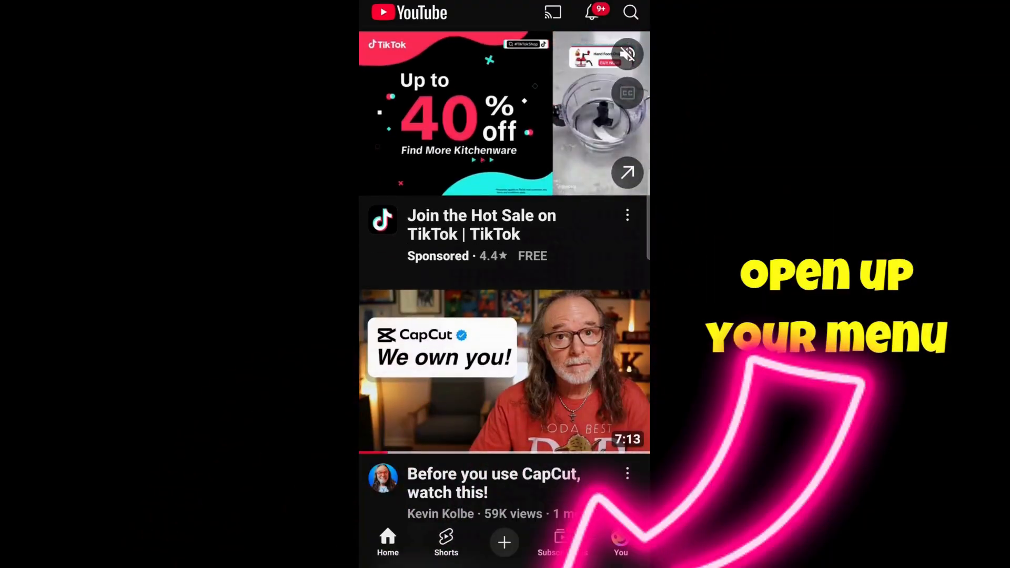
click(620, 541)
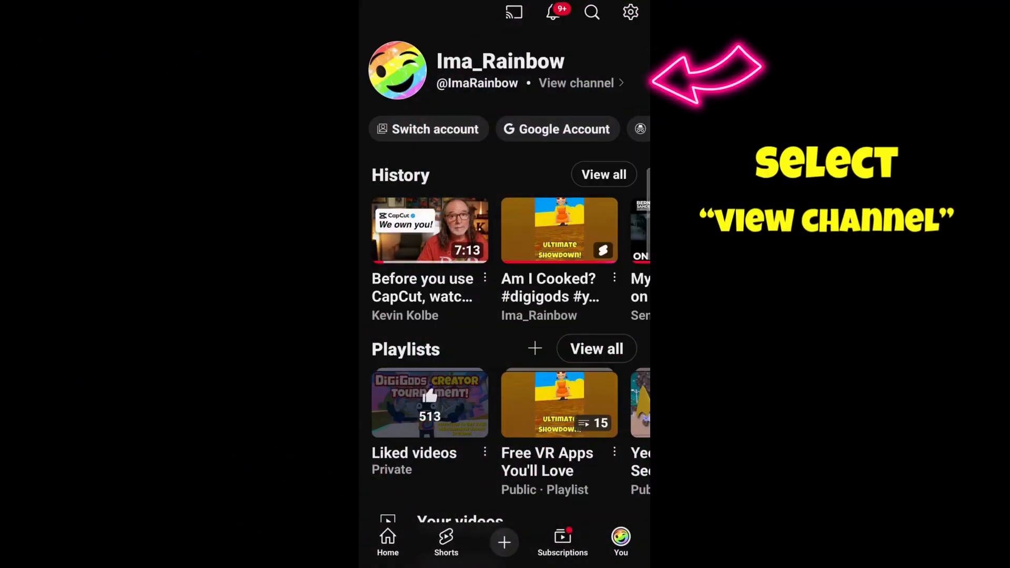
Go to your channel and open Manage videos to list uploads.
click(575, 83)
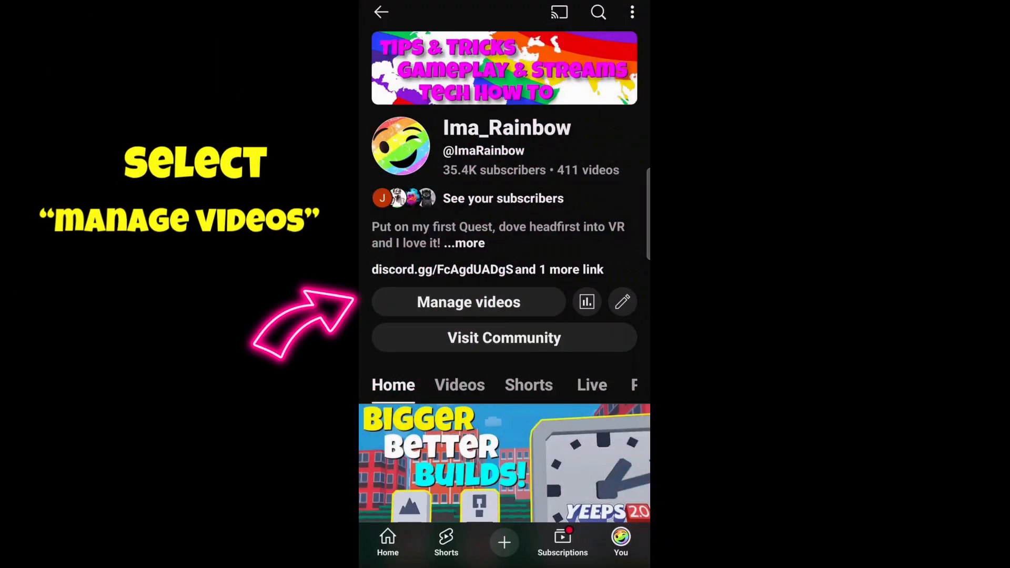
click(468, 301)
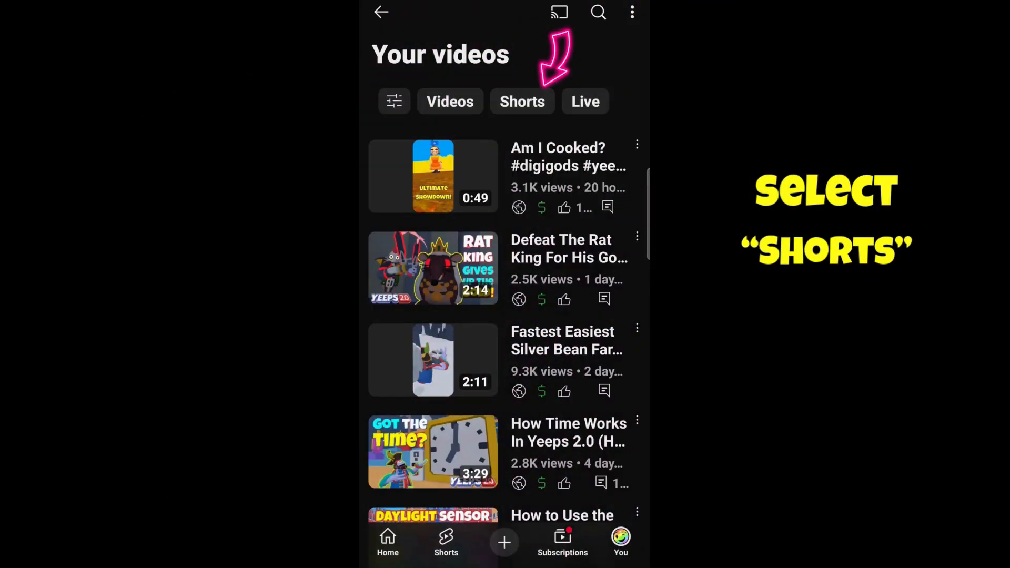
Filter uploads to Shorts and edit the 'Fastest Easiest Silver Bean Farming!' Short.
click(522, 101)
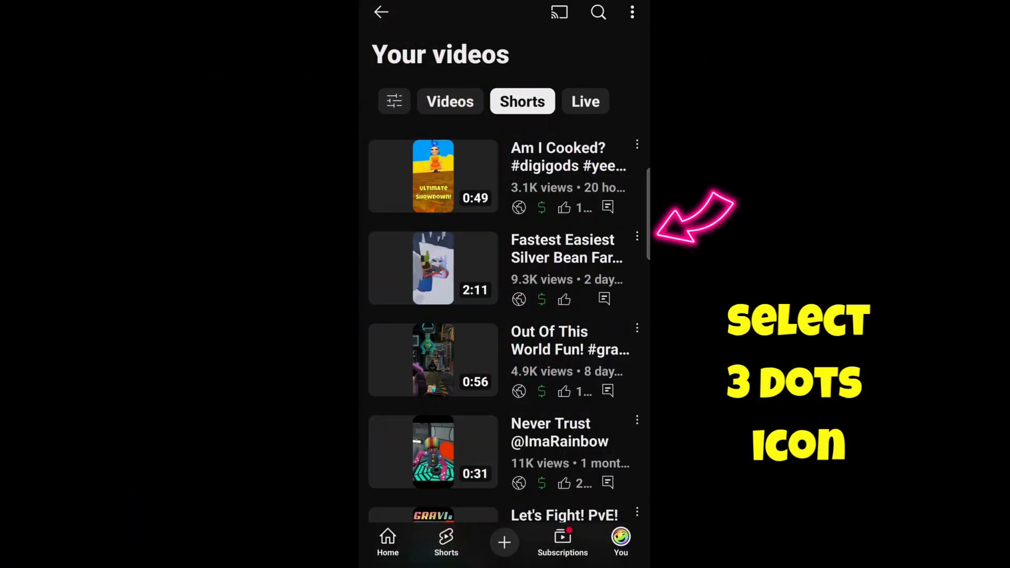
click(637, 144)
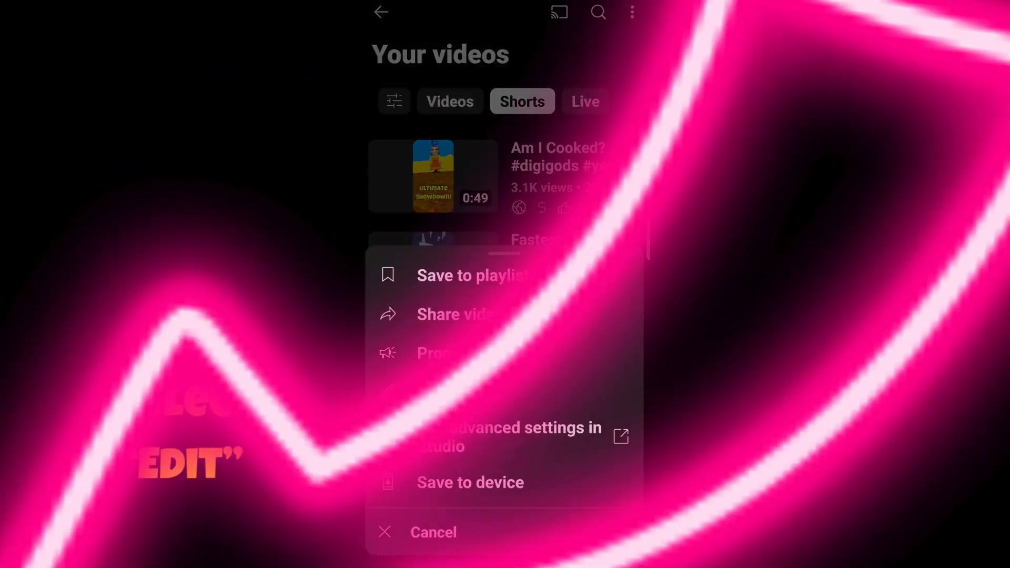
click(508, 437)
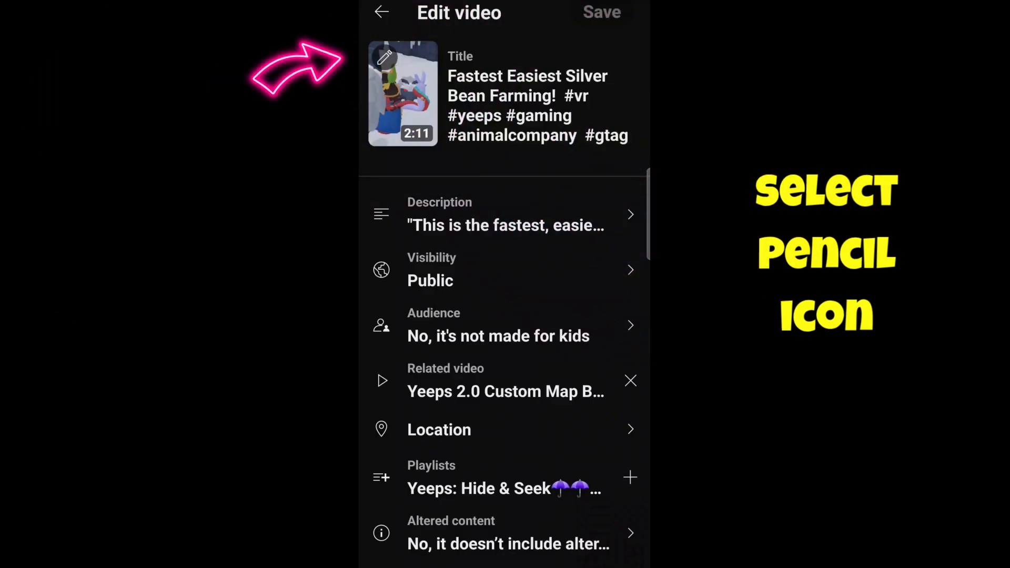
Set the Short's thumbnail to the 'Fastest Easiest Silver Beans' frame and save.
click(384, 56)
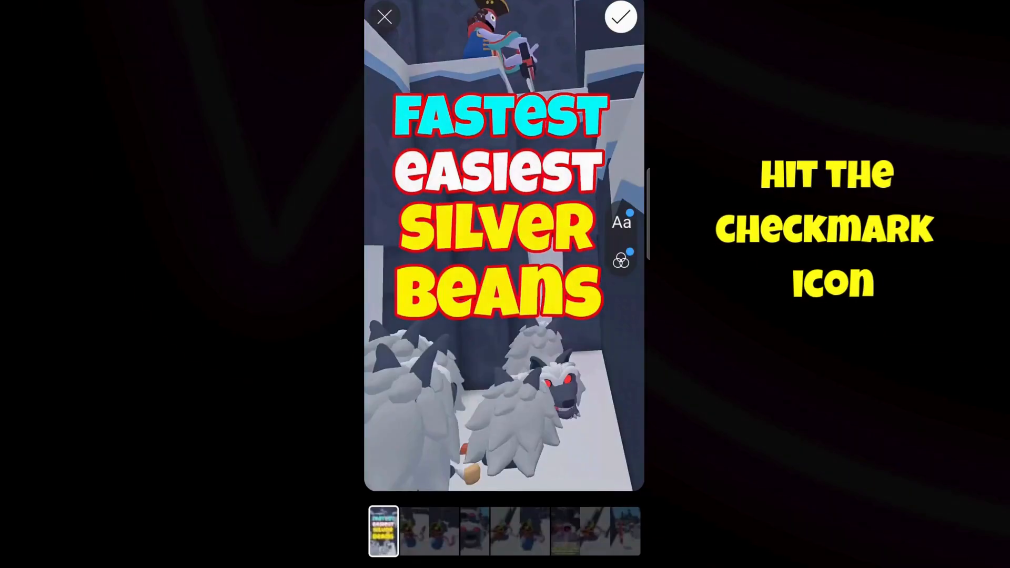
click(620, 17)
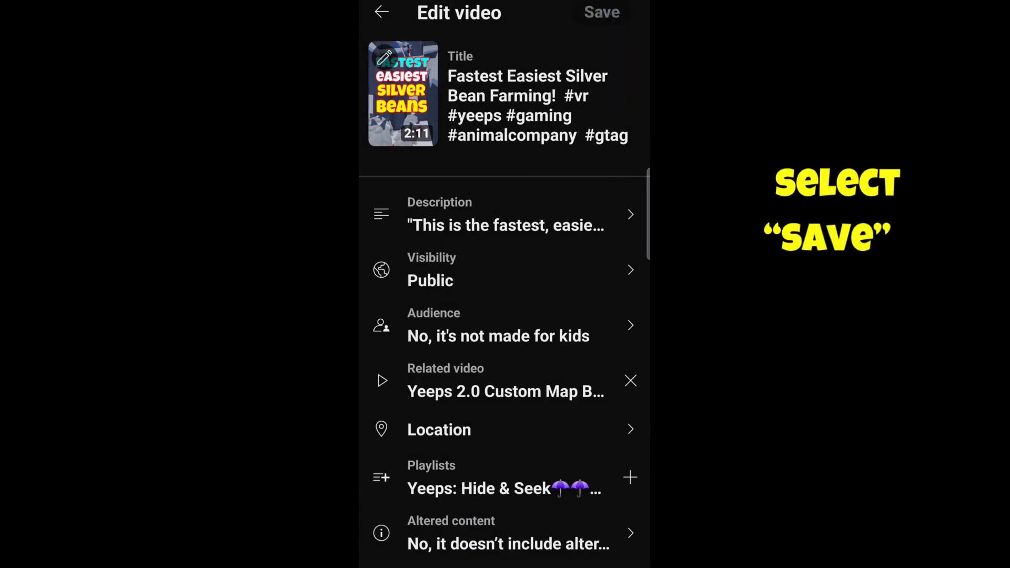
click(600, 12)
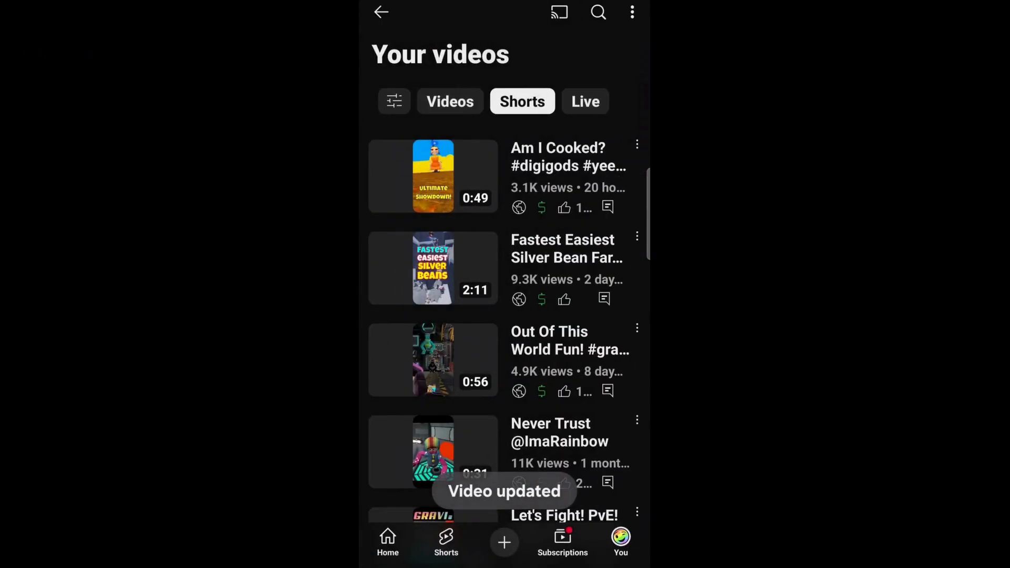